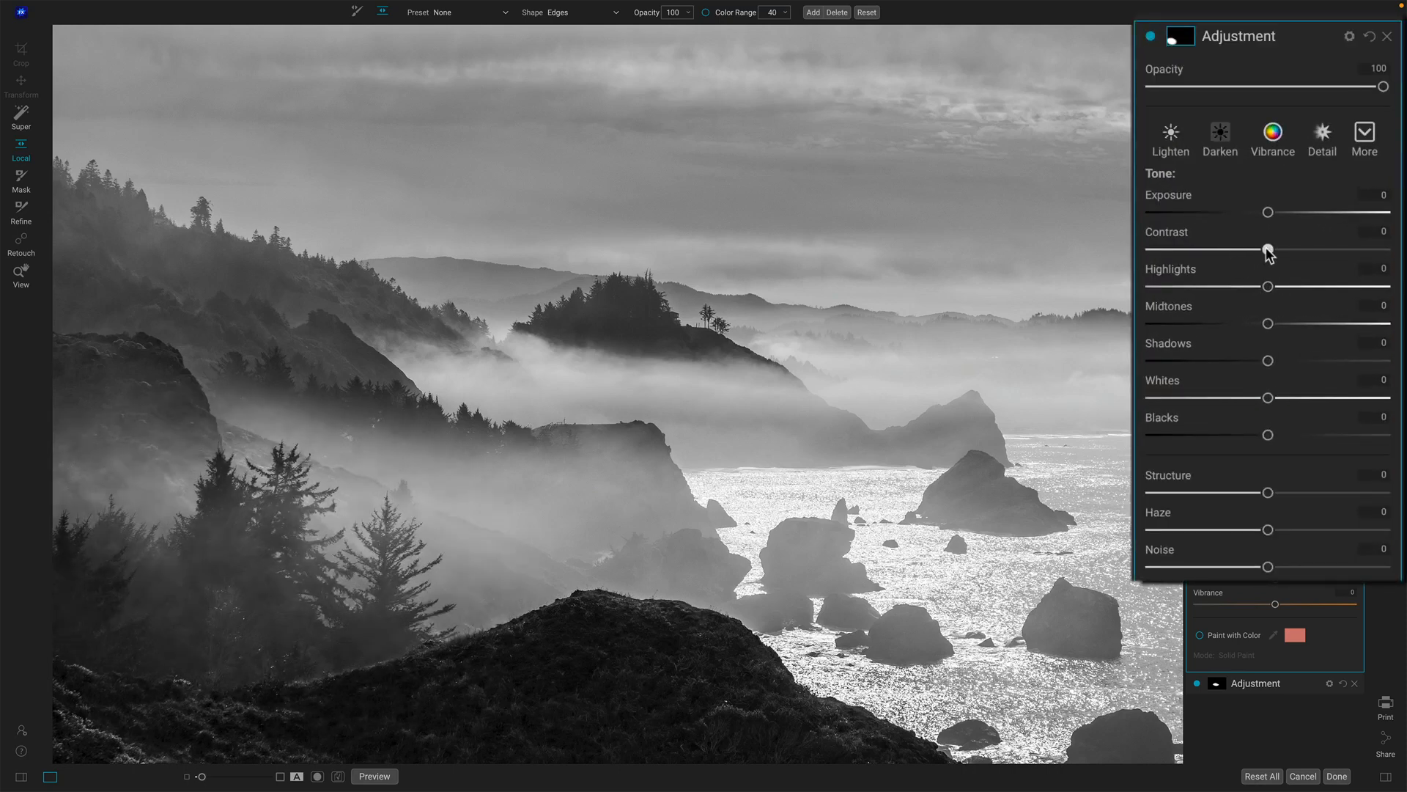
- Raise the layer's contrast to 25, ease structure down to 13, then toggle the adjustment off to compare
left_click_drag(1268, 249, 1297, 249)
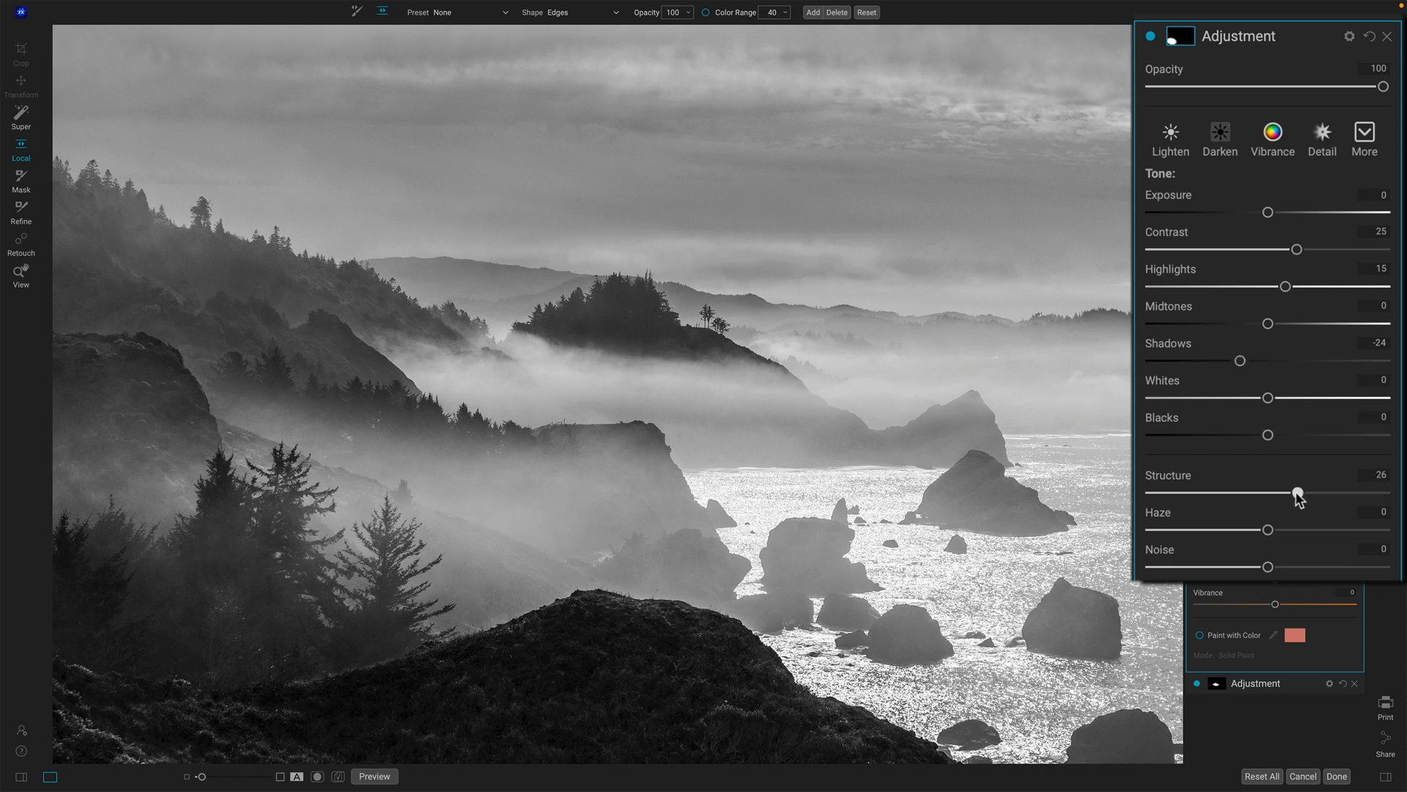
left_click_drag(1299, 492, 1294, 492)
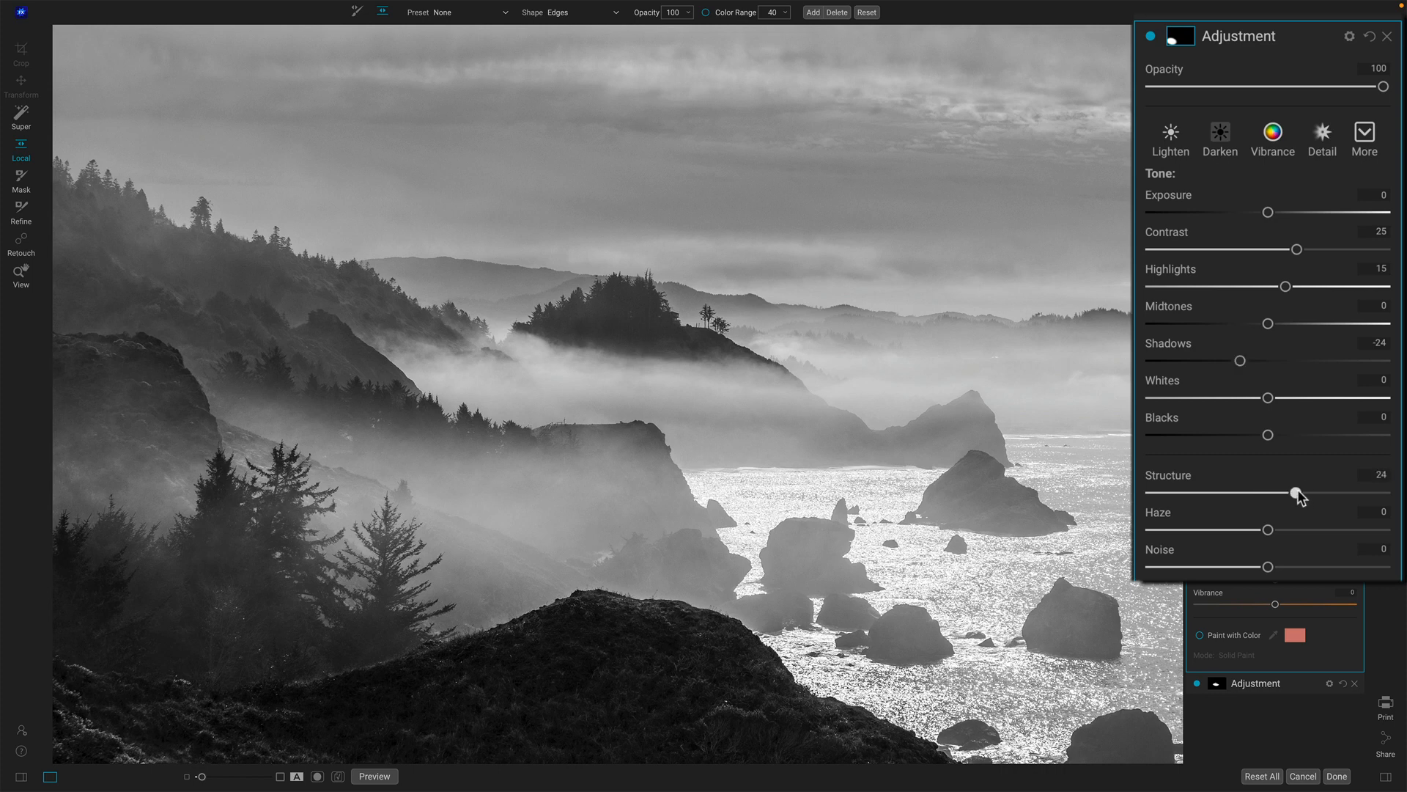
left_click_drag(1295, 493, 1282, 493)
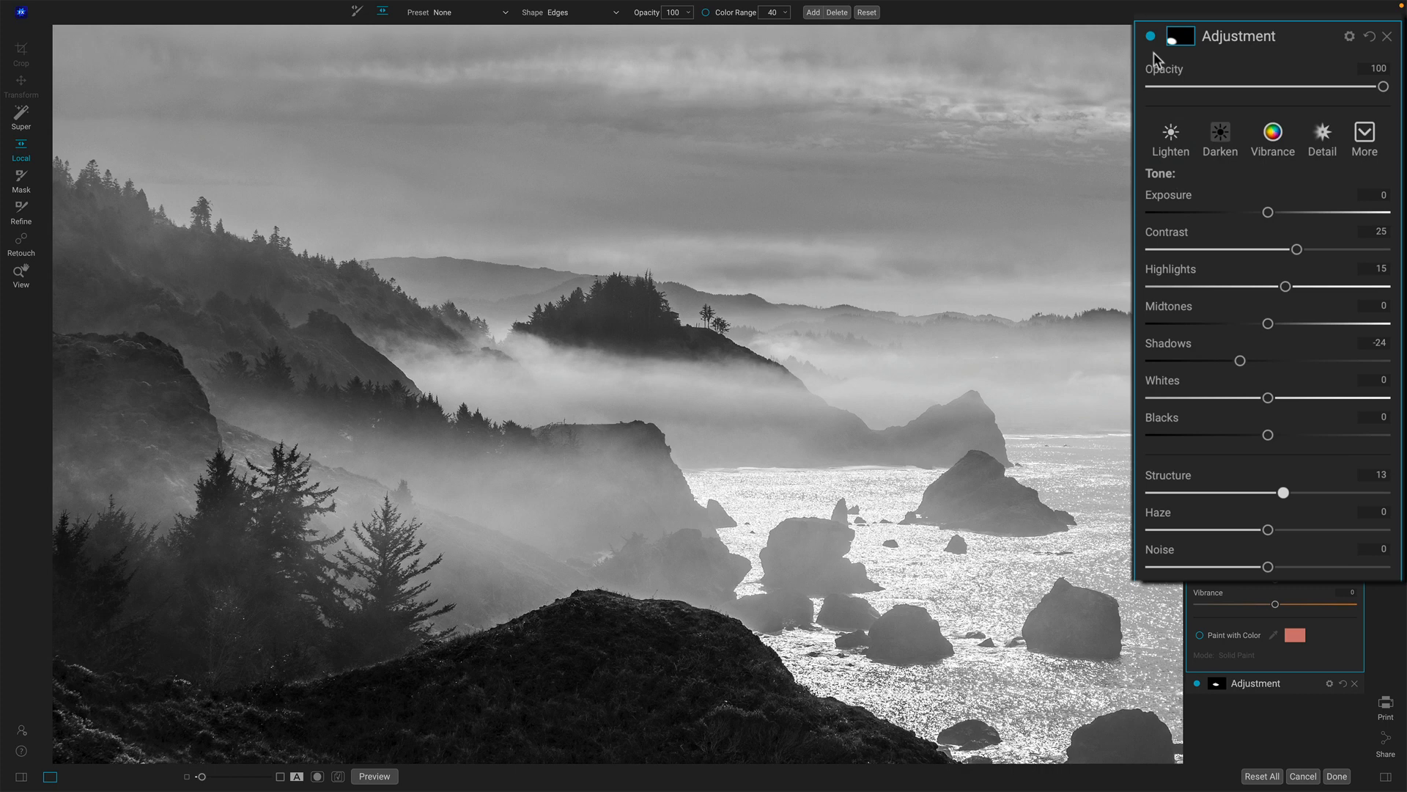
left_click(1151, 36)
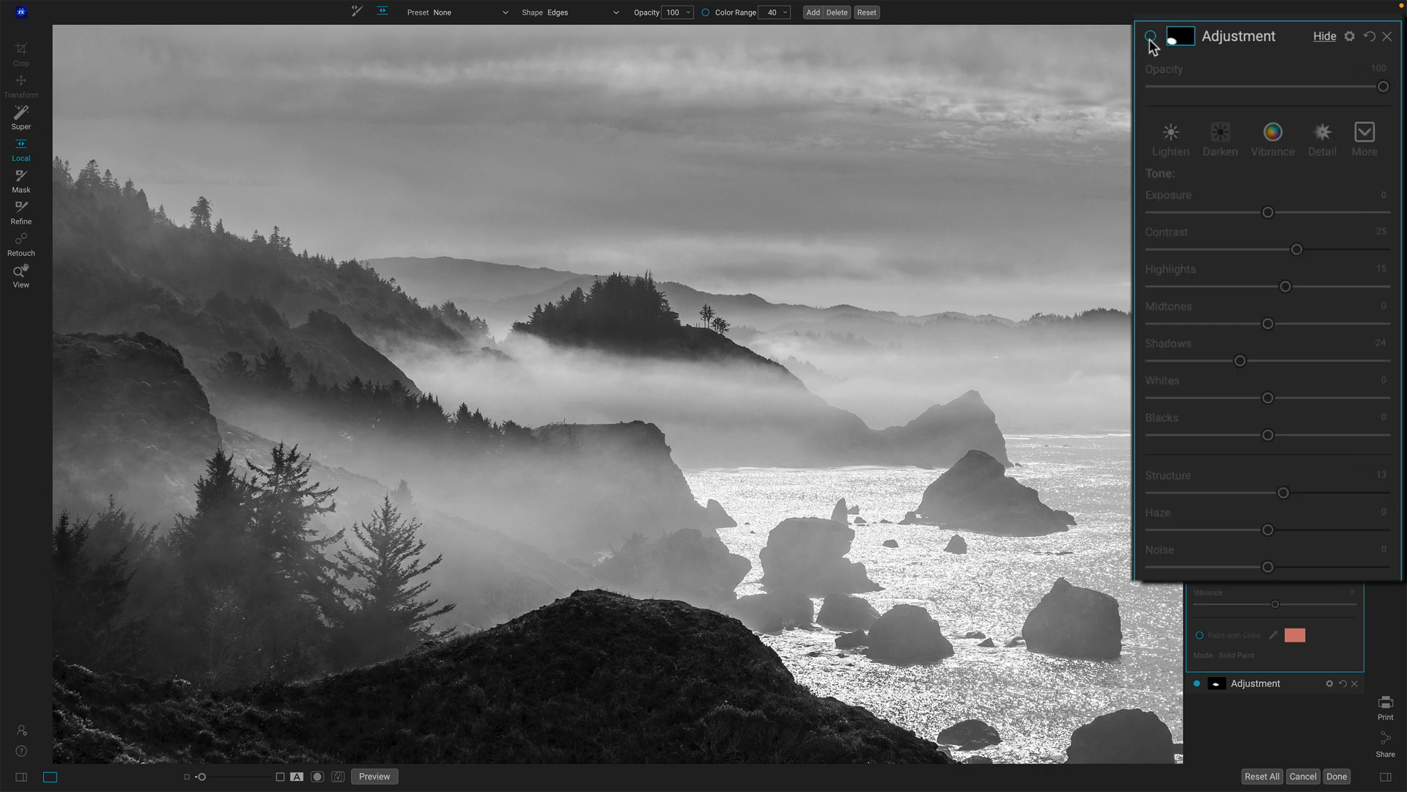